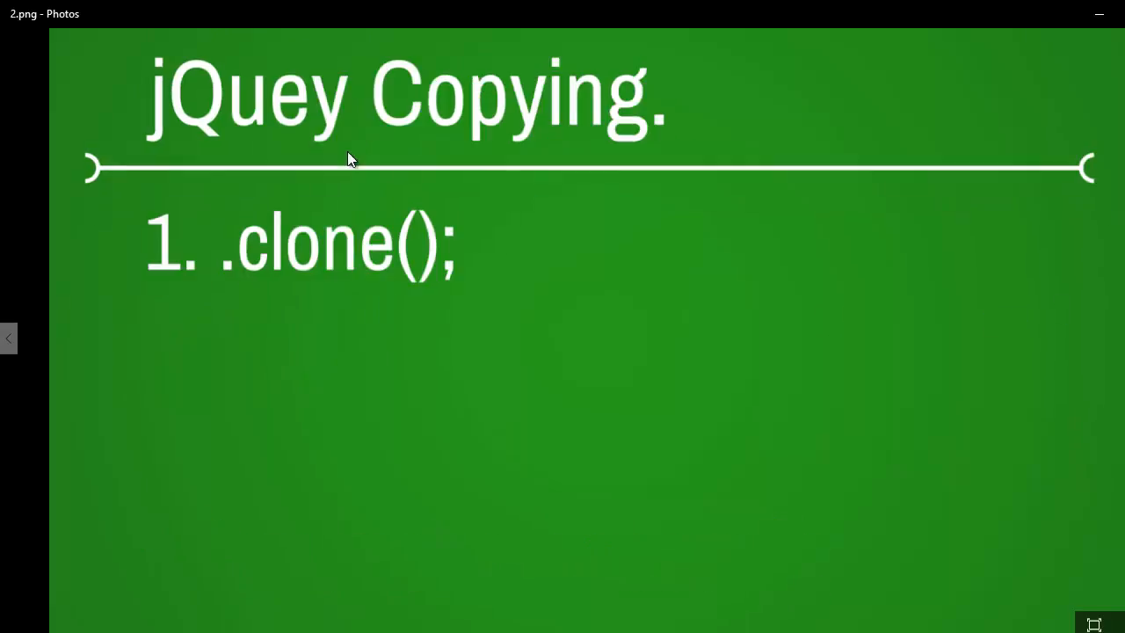
mouse_move(530, 320)
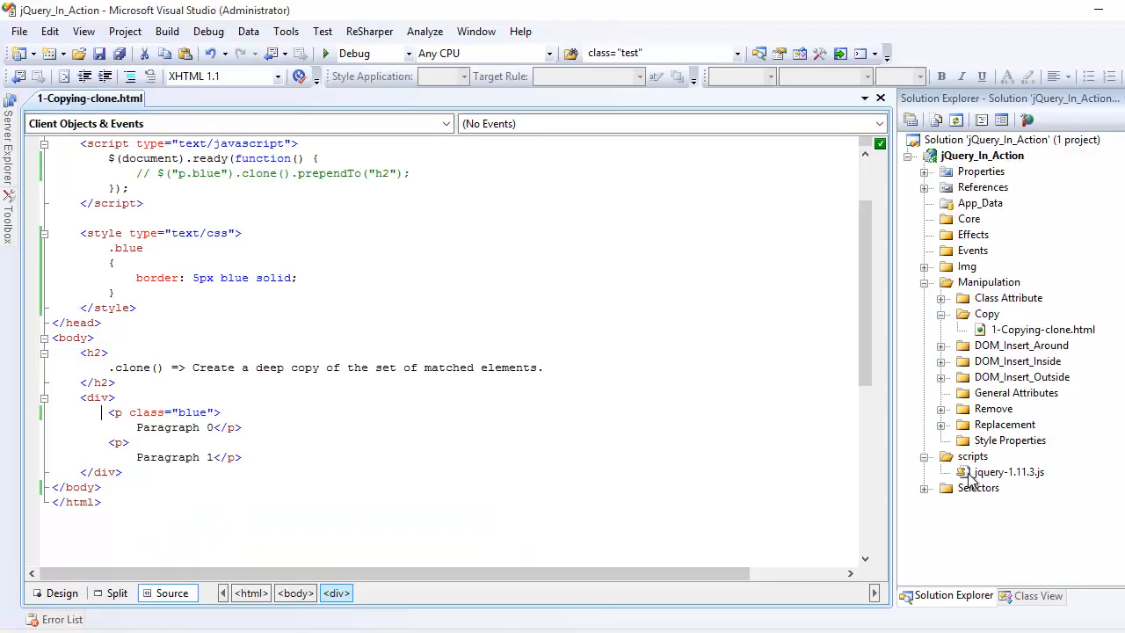
left_click(1006, 472)
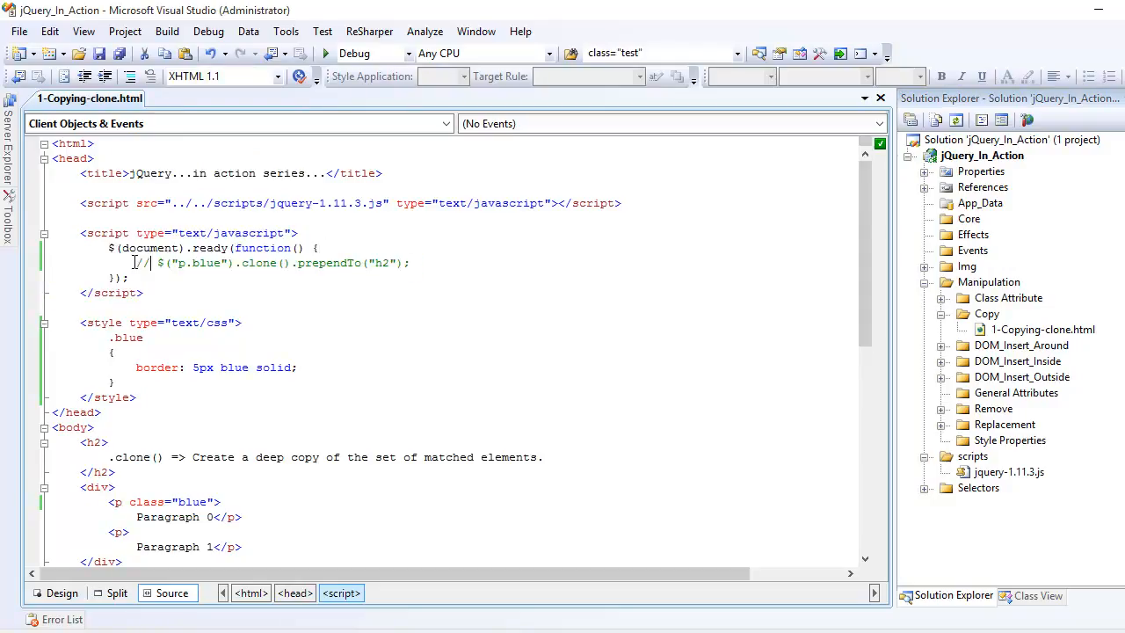
triple_click(263, 263)
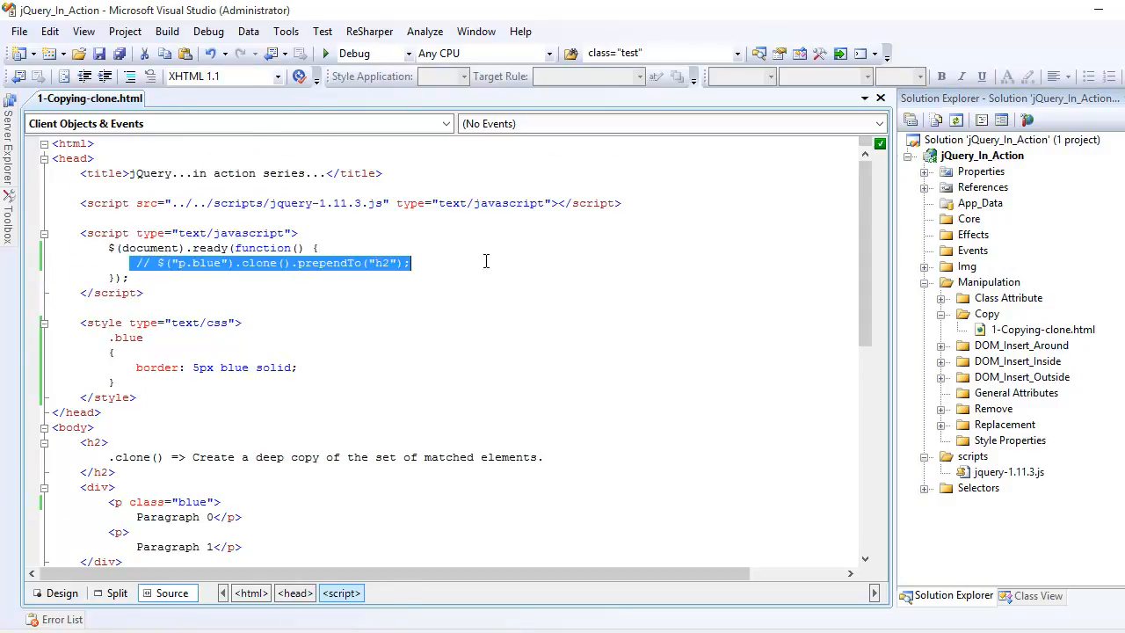
scroll("down", 3)
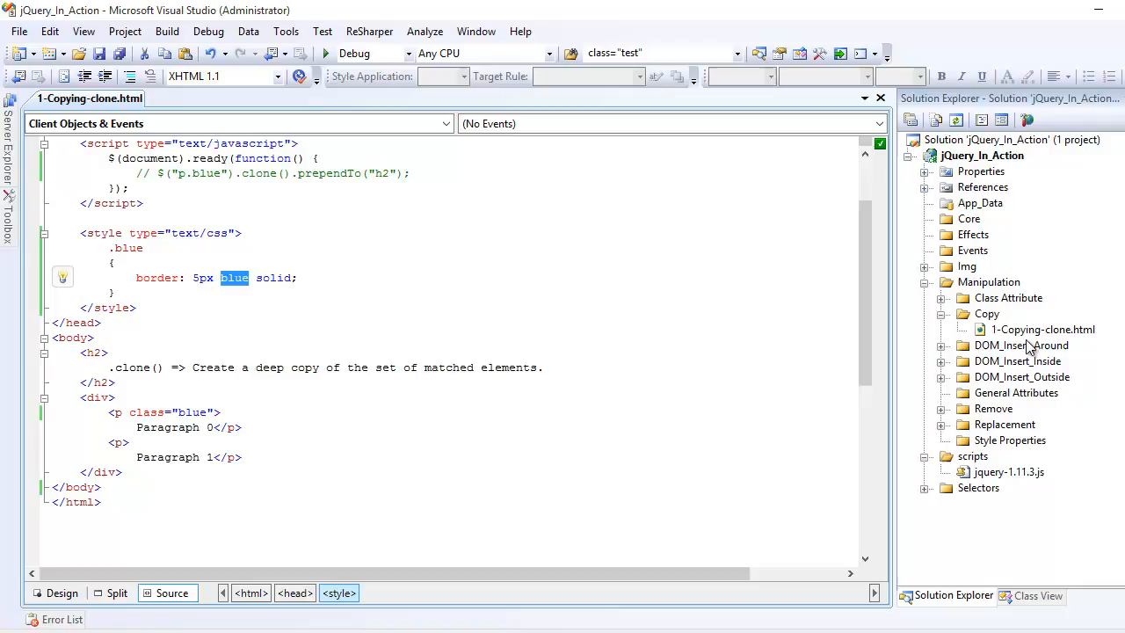
left_click(1042, 329)
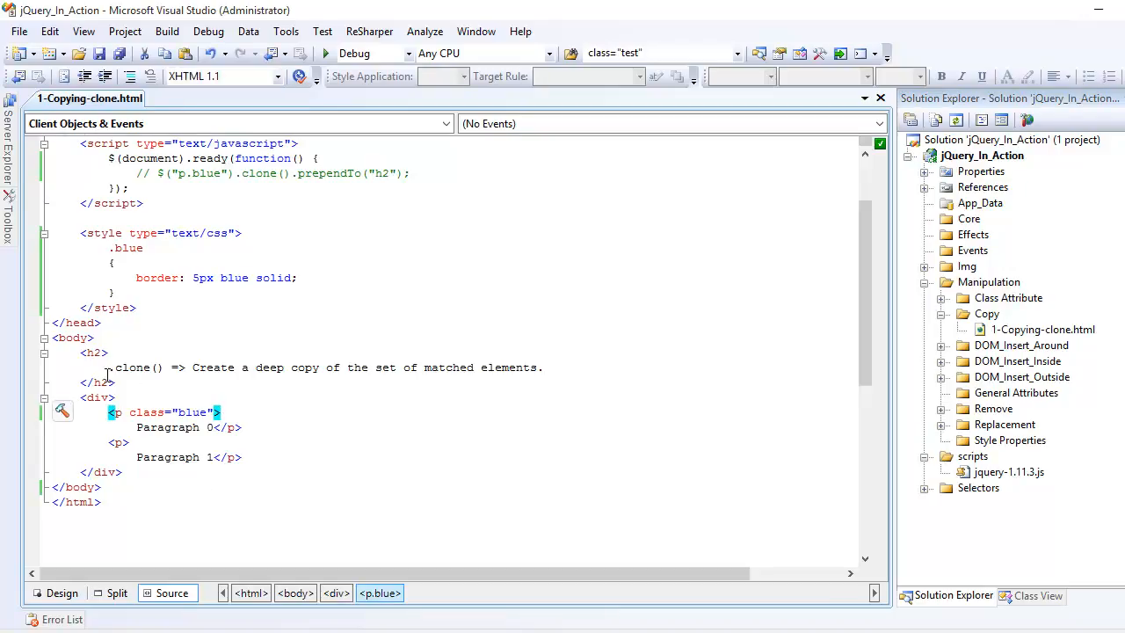
Uncomment the $("p.blue").clone().prependTo("h2") script line
double_click(135, 367)
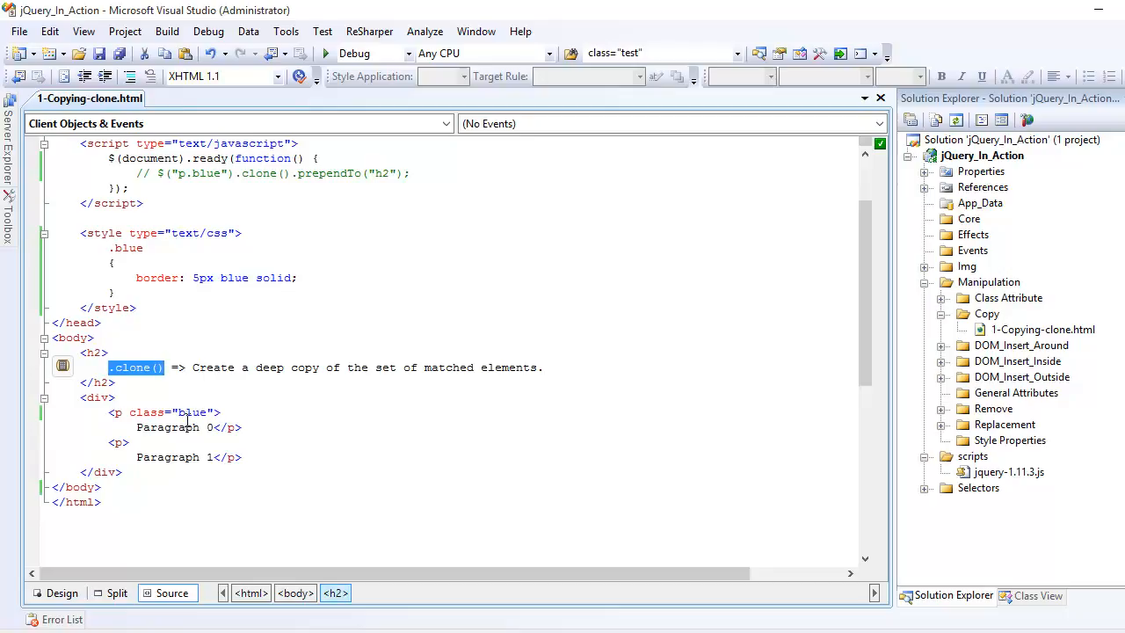
left_click_drag(110, 412, 241, 427)
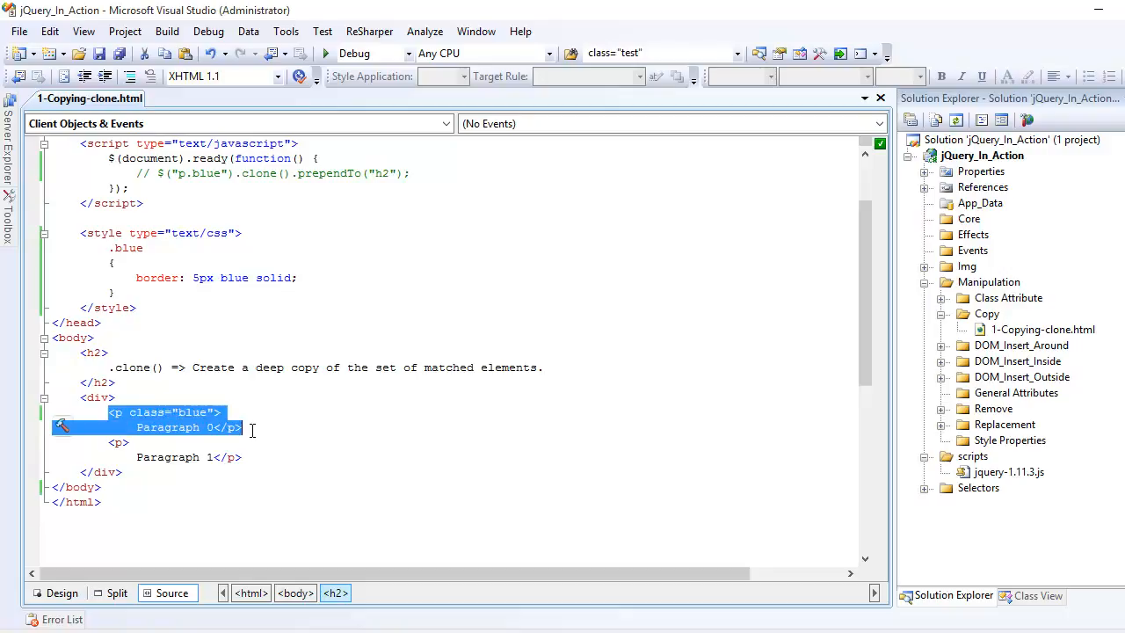
left_click(167, 427)
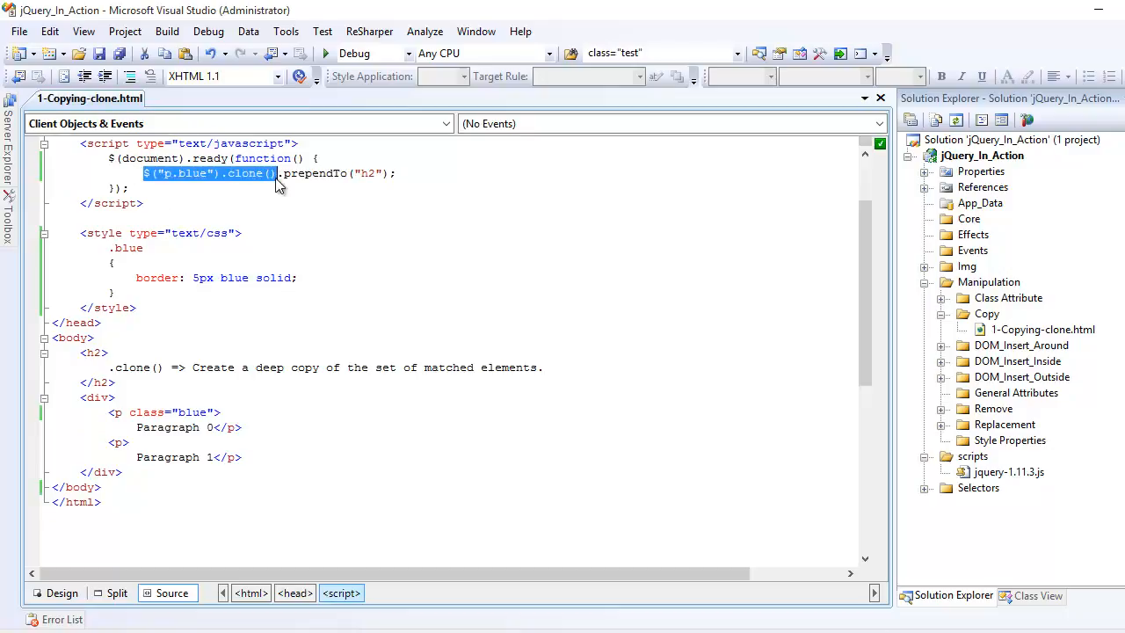
mouse_move(184, 180)
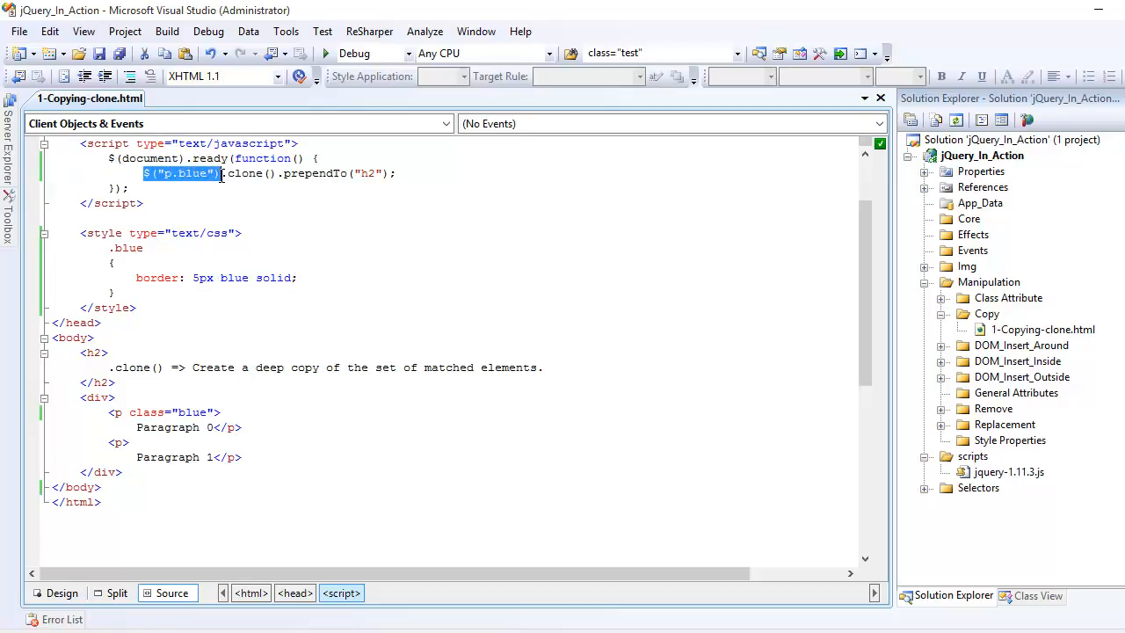
mouse_move(204, 184)
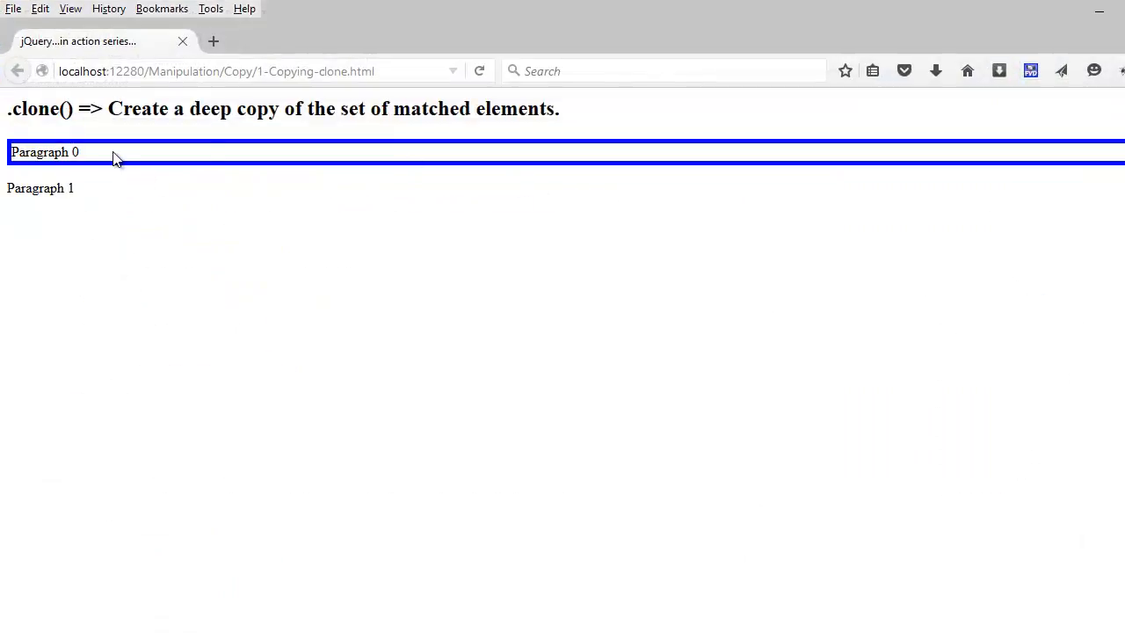
Reload 1-Copying-clone.html in Firefox to see the cloned Paragraph 0 prepended in the heading
double_click(44, 151)
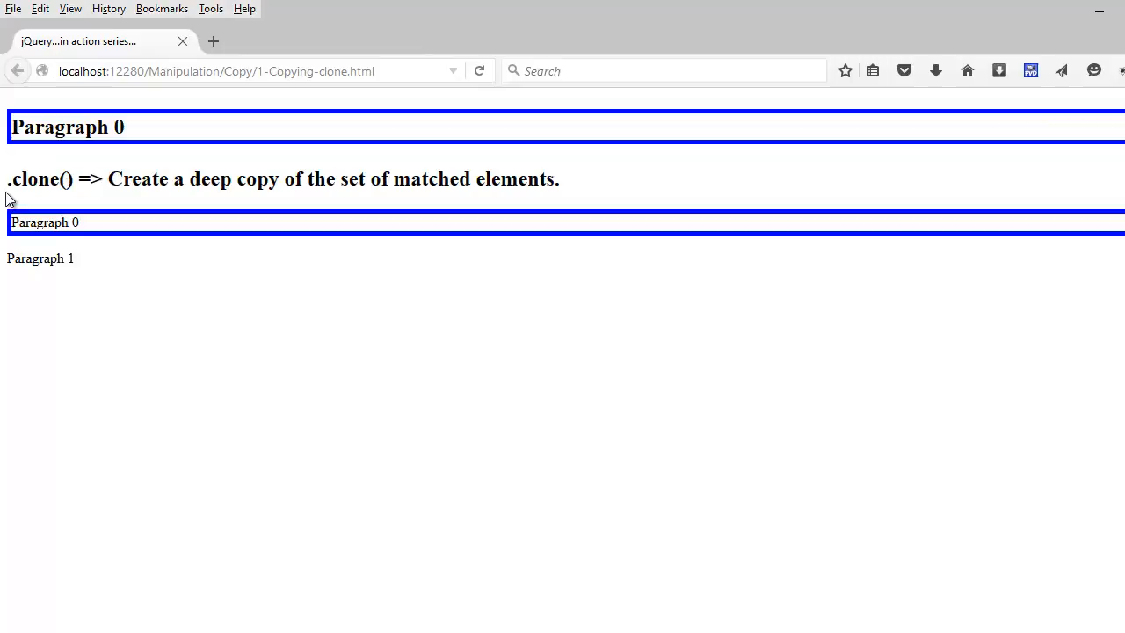
mouse_move(1117, 596)
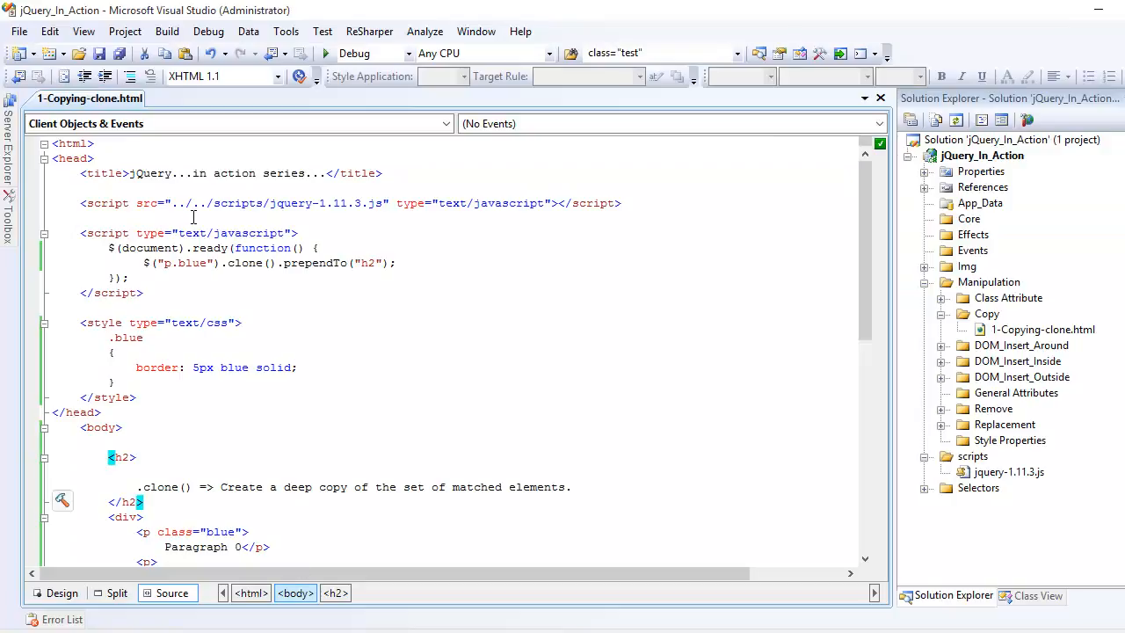
Replace prependTo with appendTo in the clone script line via IntelliSense
scroll("down", 3)
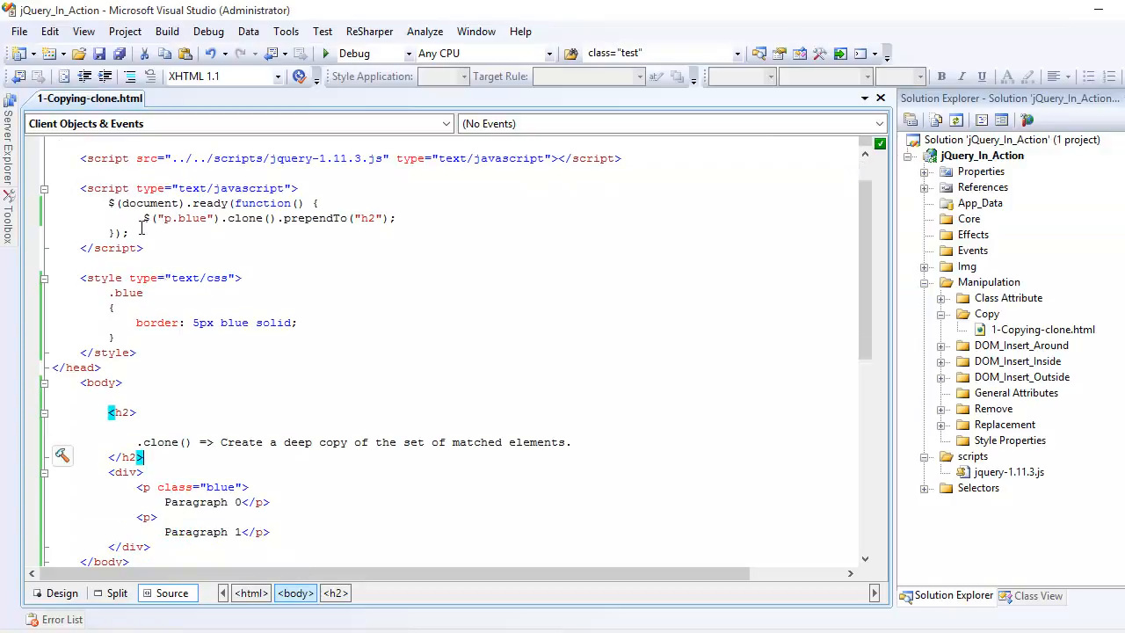
double_click(181, 218)
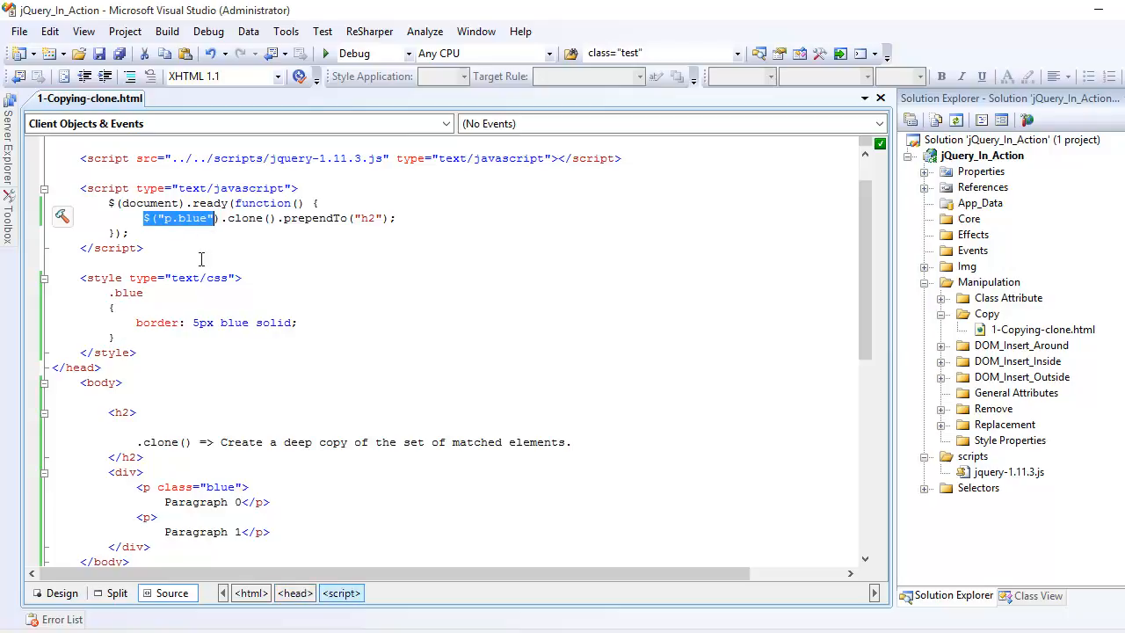
scroll("down", 3)
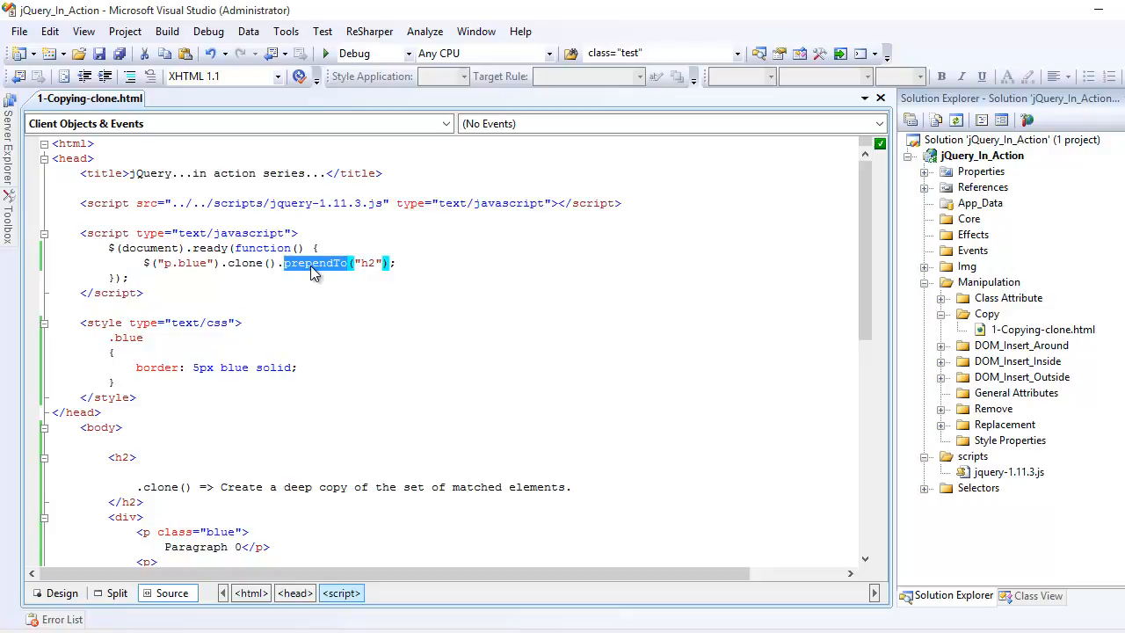
type("app")
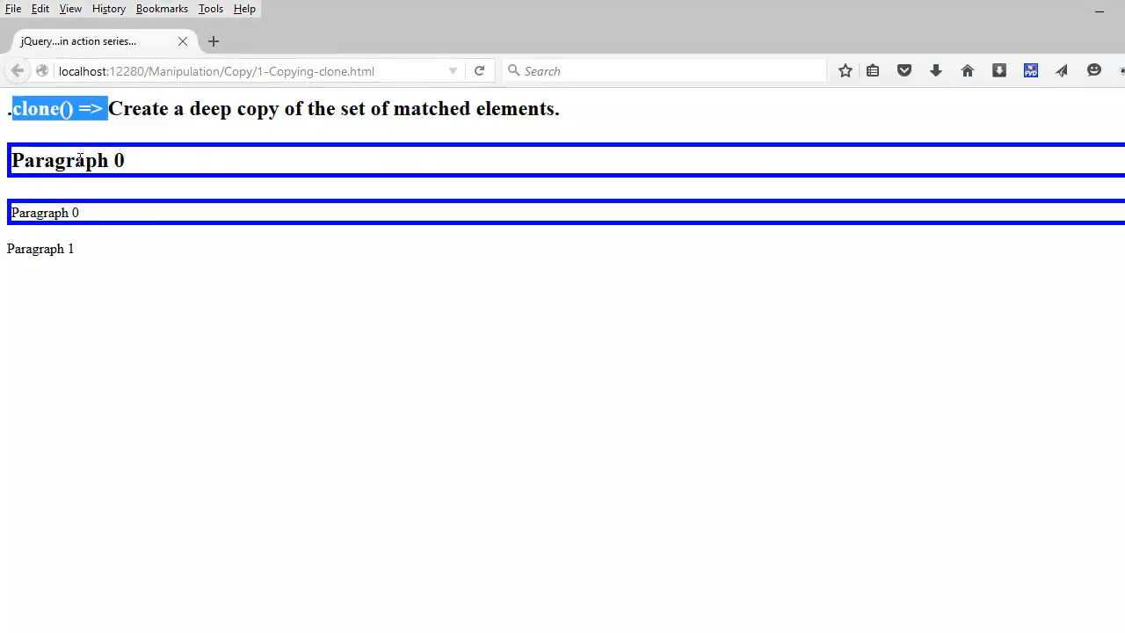
Right-click the cloned blue-bordered Paragraph 0 text below the heading in Firefox
right_click(88, 160)
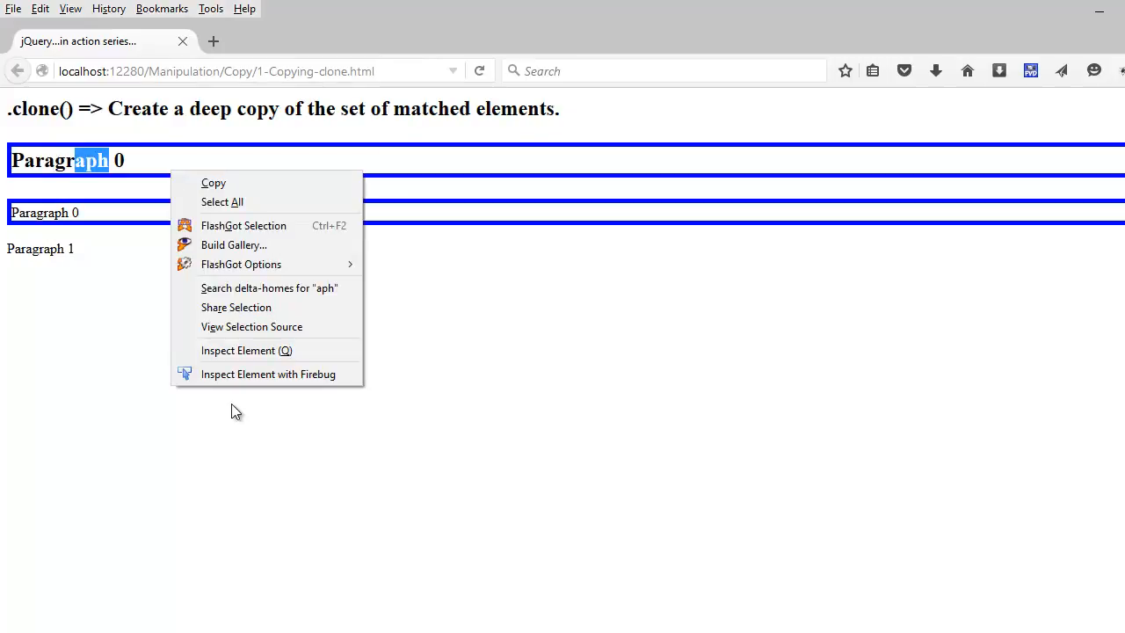